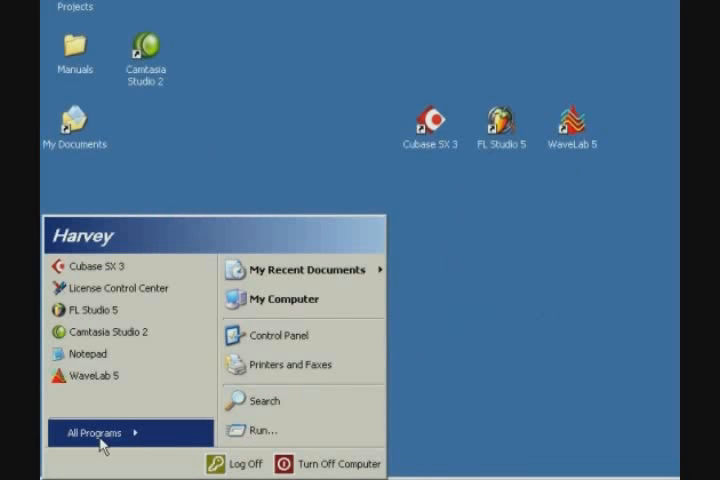
Open All Programs in the Start menu to reach the FL Studio 5 plugin installer.
click(92, 432)
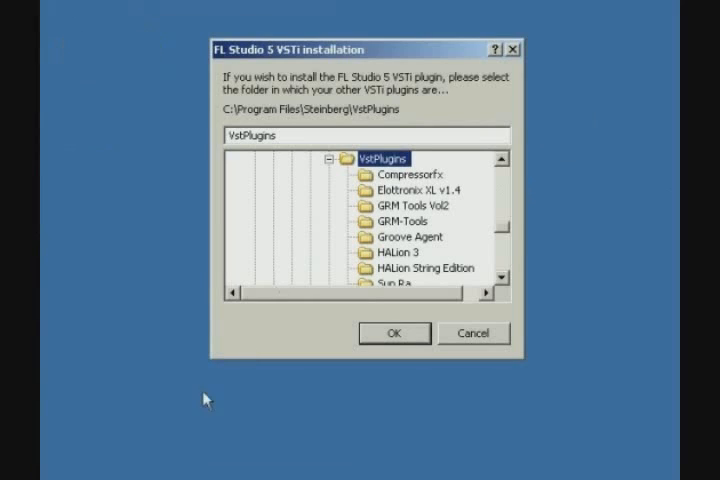
mouse_move(200, 462)
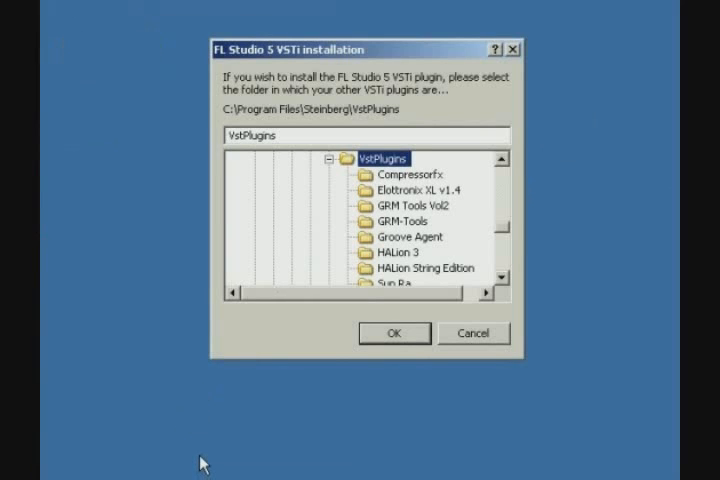
Install the VSTi into VstPlugins, skip DXi, and register FL Studio 5 for ReWire.
click(393, 333)
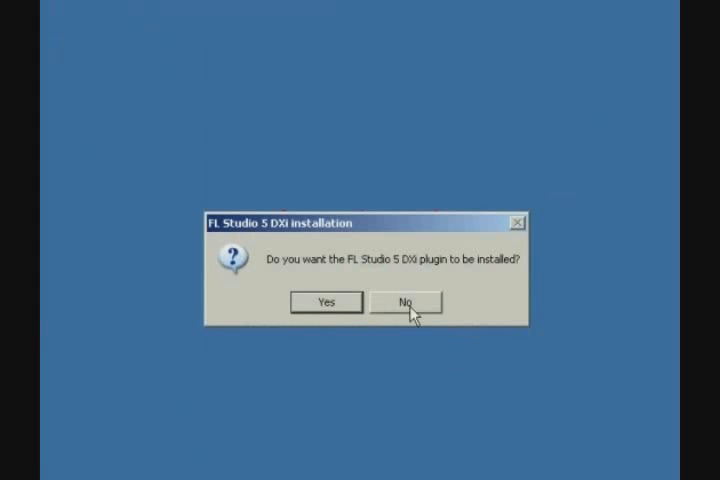
click(404, 302)
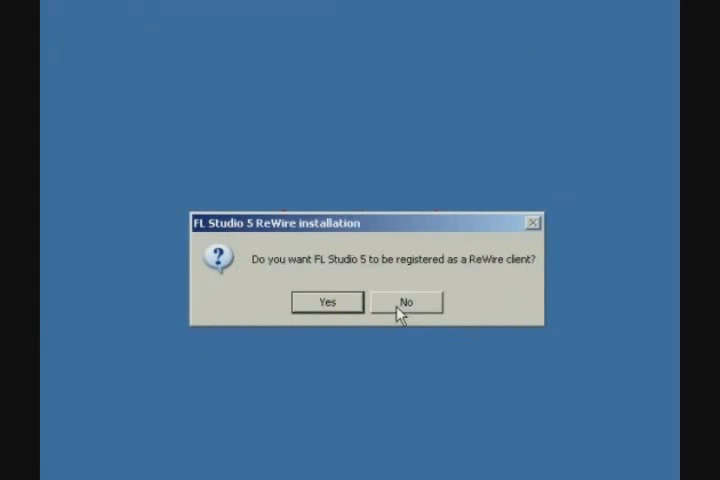
mouse_move(325, 316)
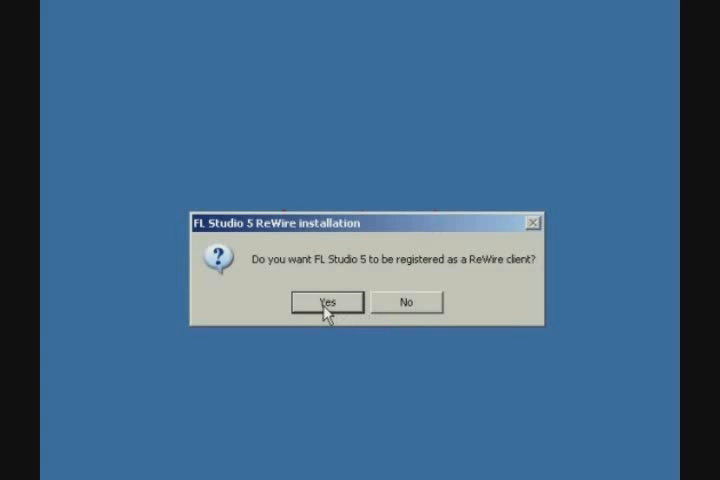
click(326, 302)
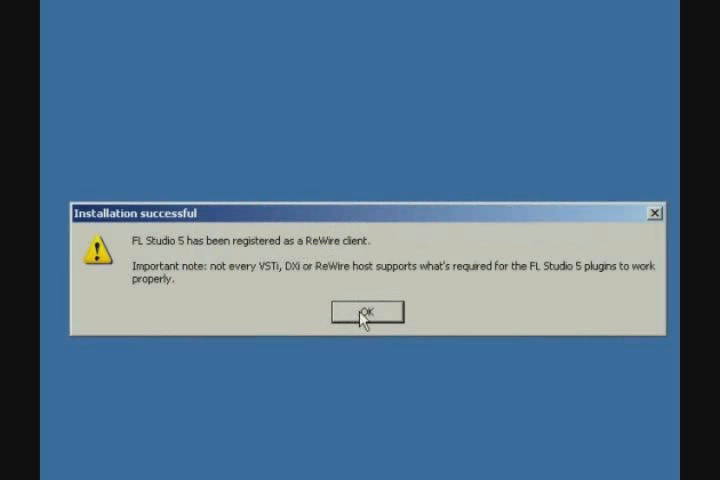
click(366, 312)
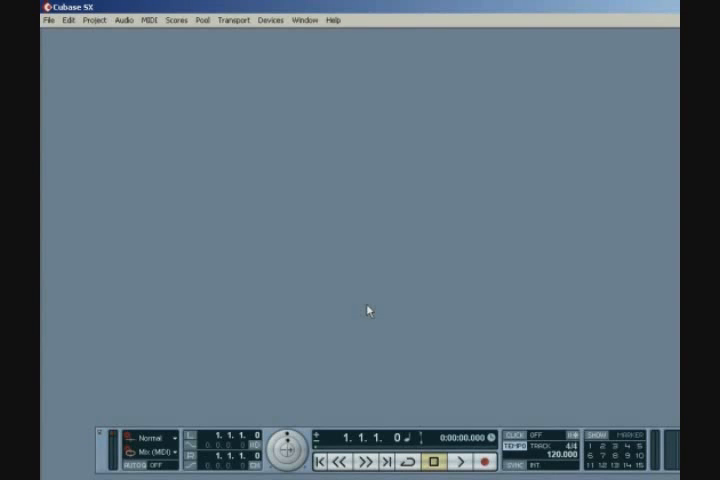
mouse_move(381, 316)
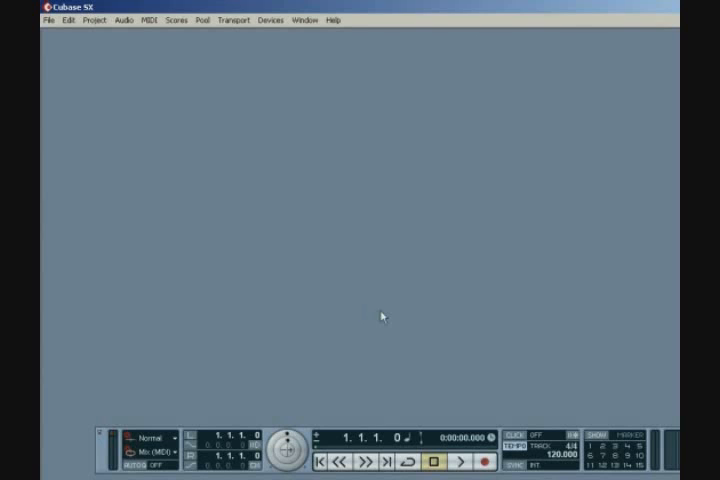
mouse_move(376, 306)
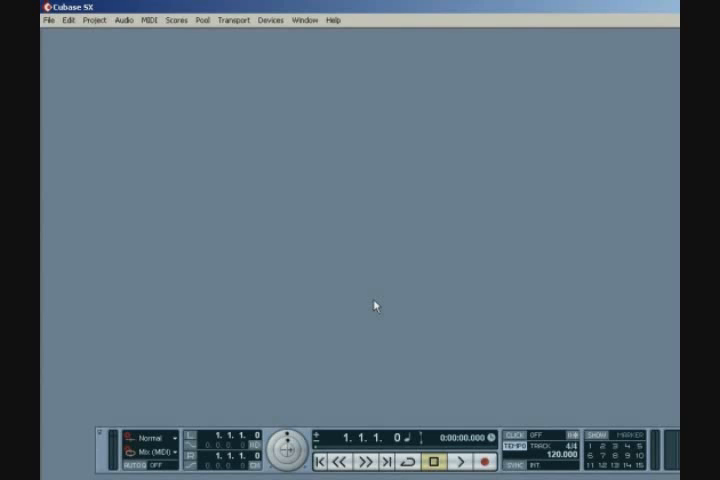
mouse_move(377, 300)
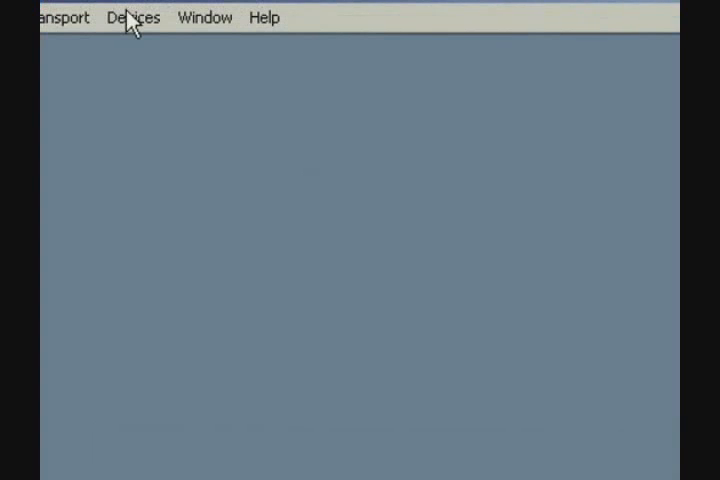
Open the FL Studio ReWire panel from Devices and power on the FL 1 channel.
click(131, 17)
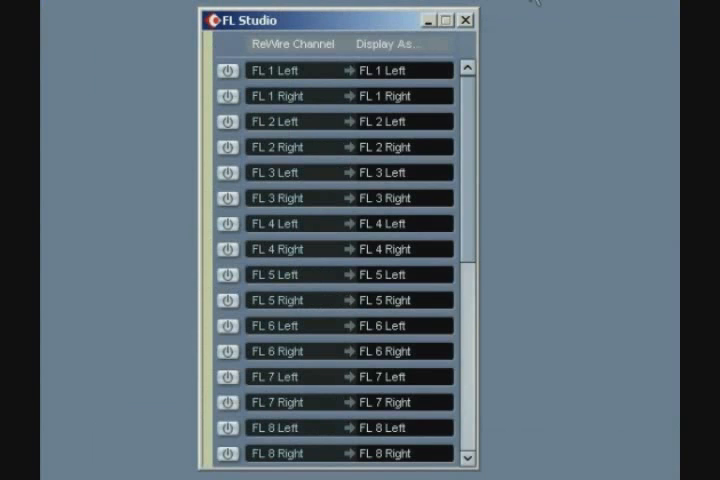
mouse_move(585, 20)
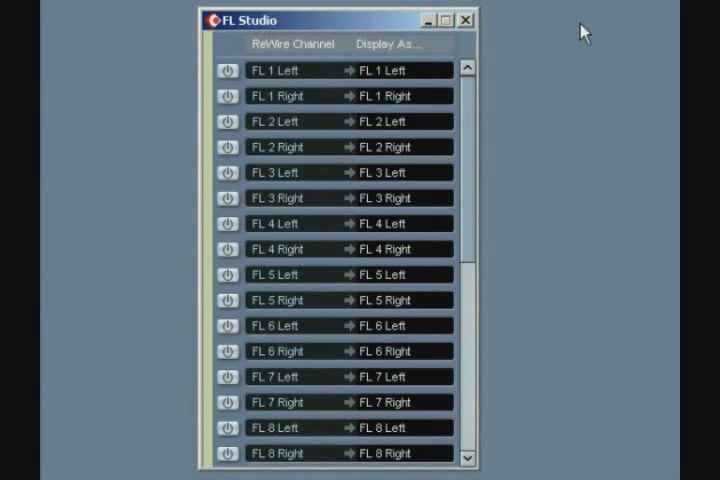
mouse_move(527, 78)
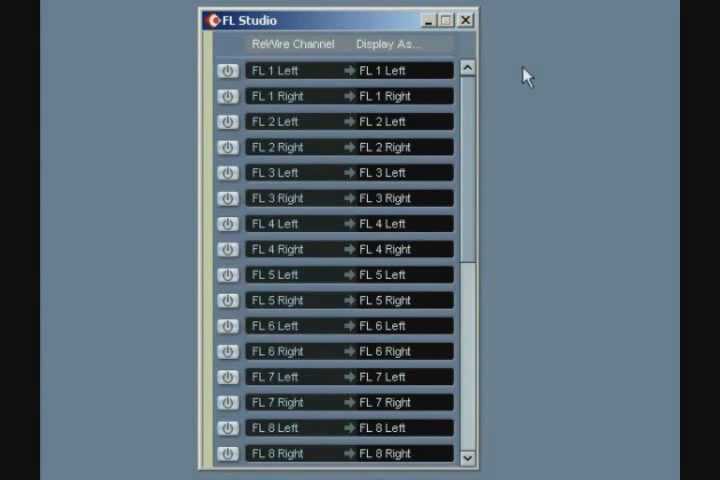
click(228, 70)
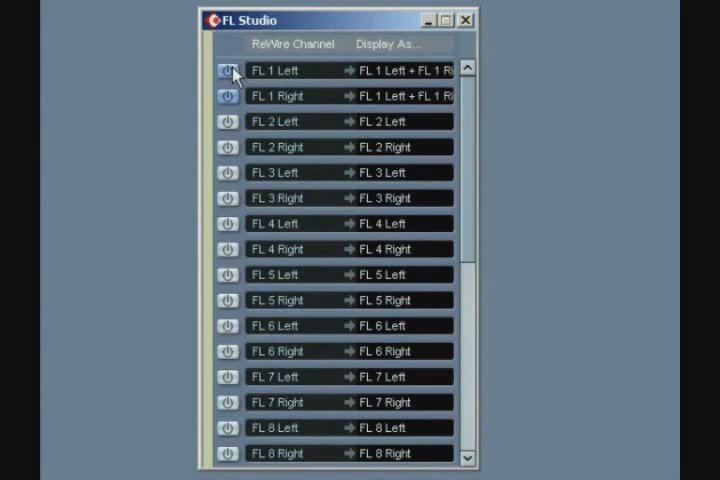
mouse_move(527, 102)
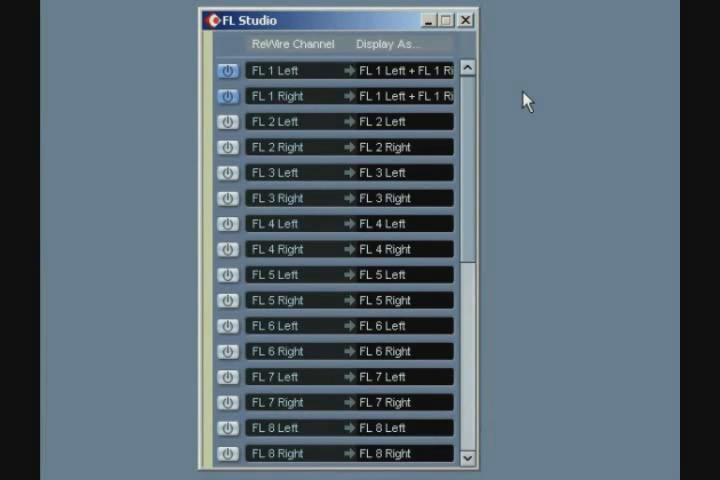
mouse_move(505, 210)
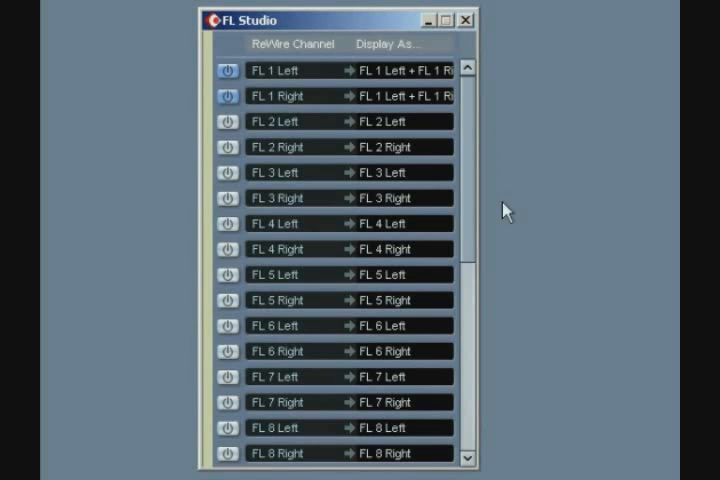
mouse_move(222, 452)
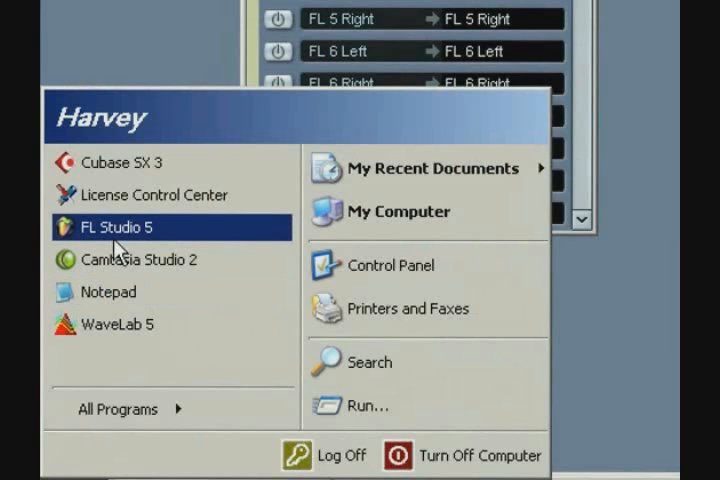
click(113, 227)
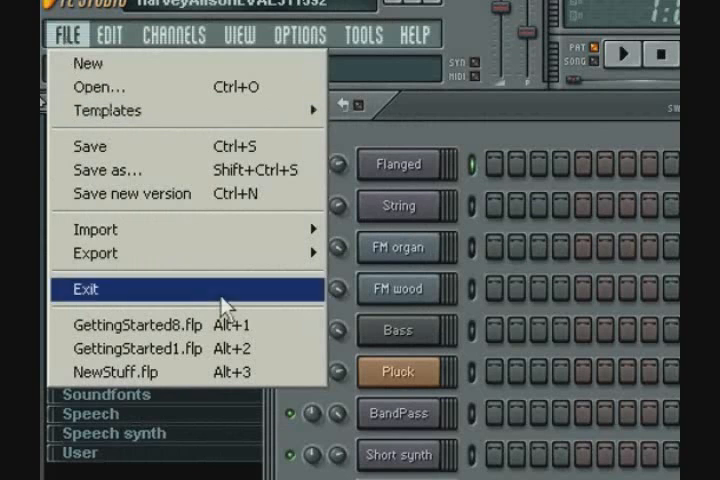
click(135, 325)
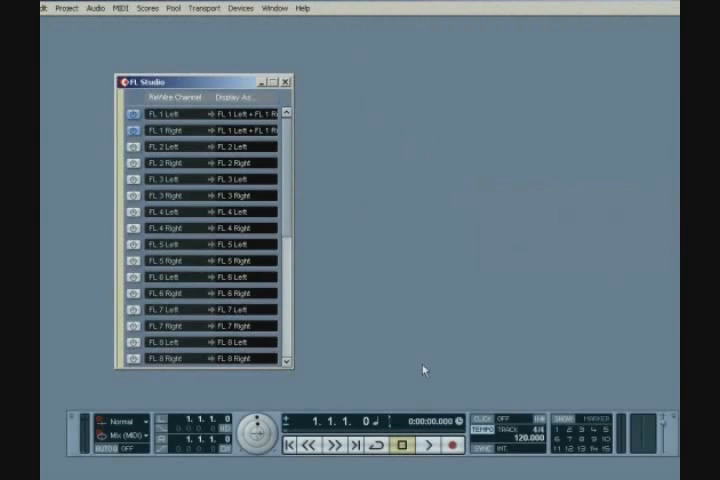
Launch FL Studio 5 with Cubase open so it starts in ReWire mode.
click(424, 451)
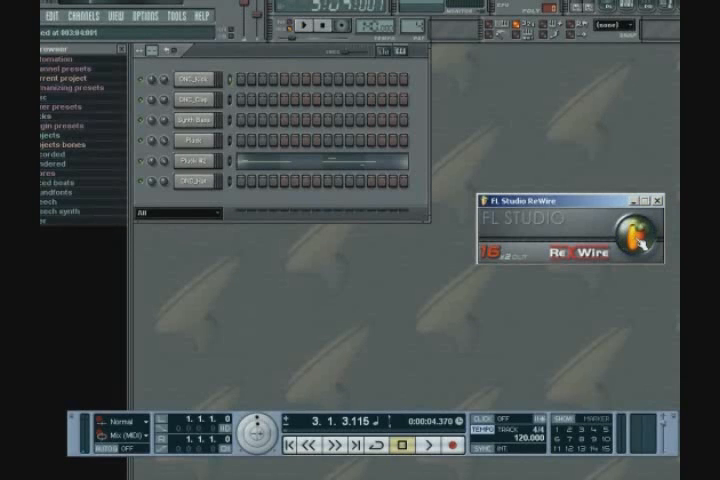
mouse_move(560, 295)
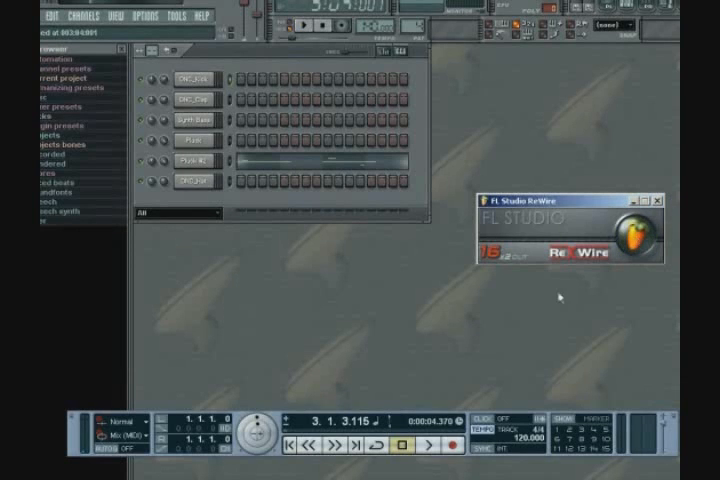